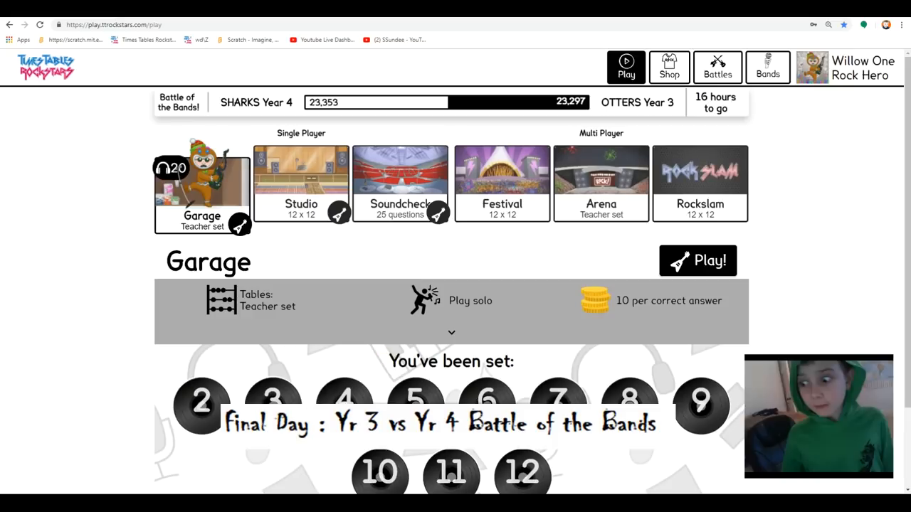
mouse_move(240, 225)
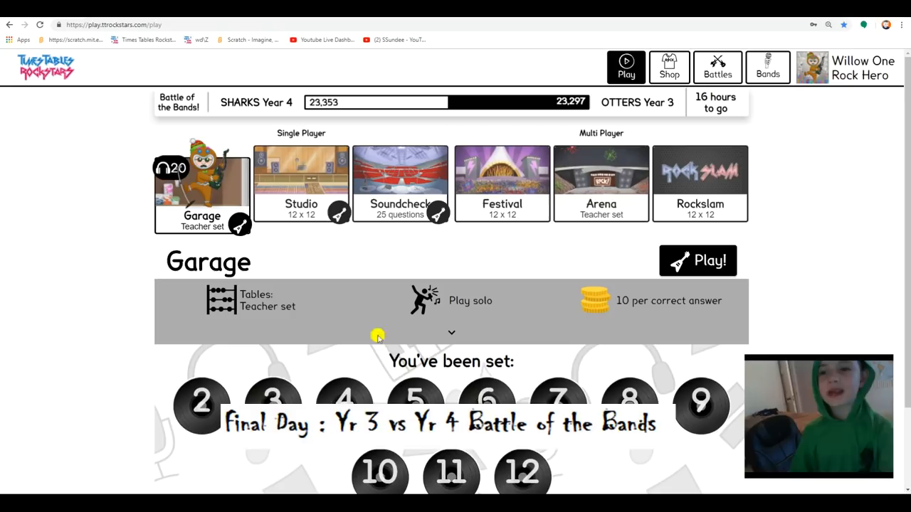
mouse_move(331, 277)
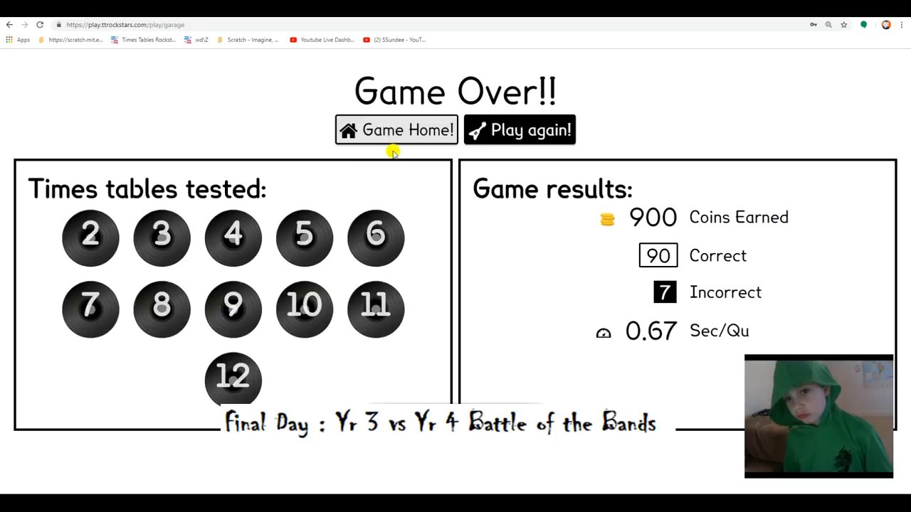
Start another Garage game and play it to a 920-coin result (92 correct, 5 incorrect)
click(396, 129)
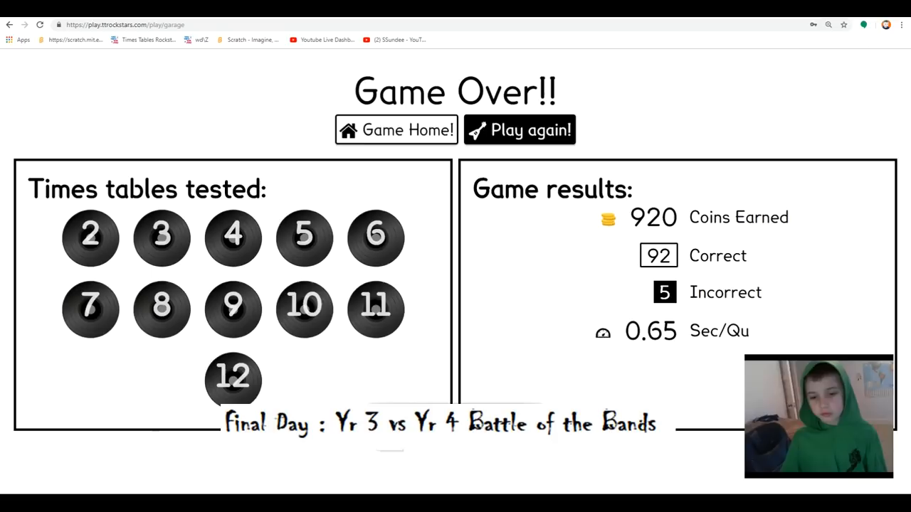
click(397, 130)
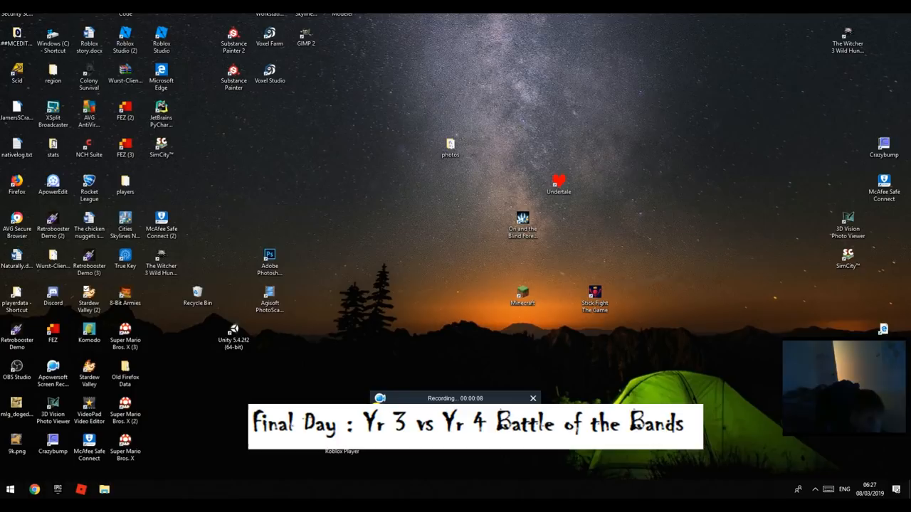
mouse_move(355, 105)
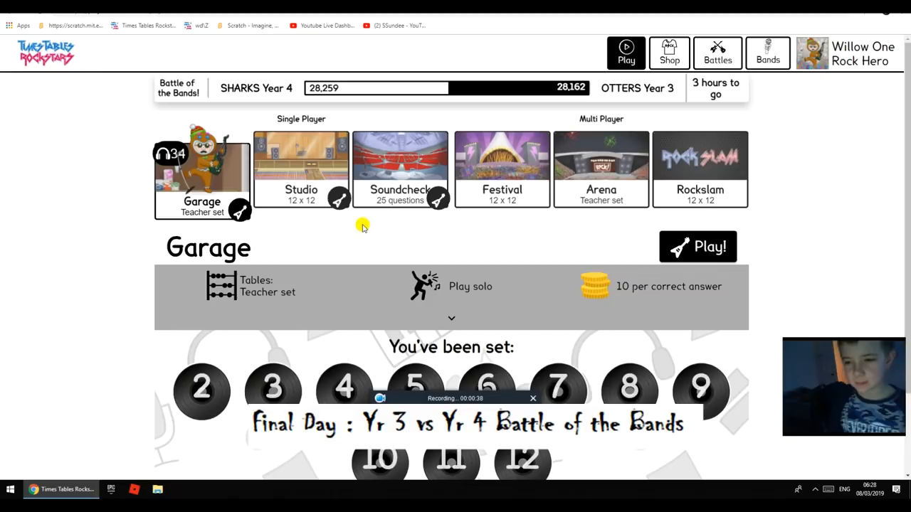
mouse_move(331, 283)
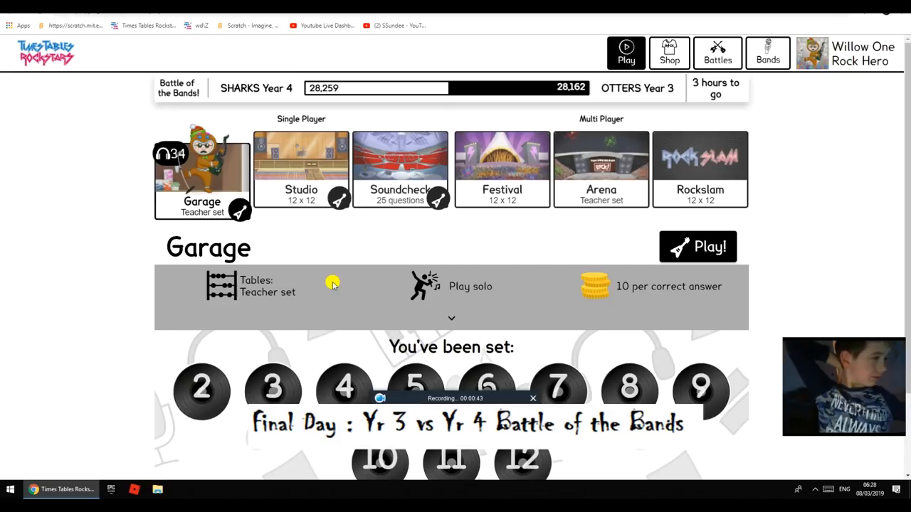
mouse_move(377, 381)
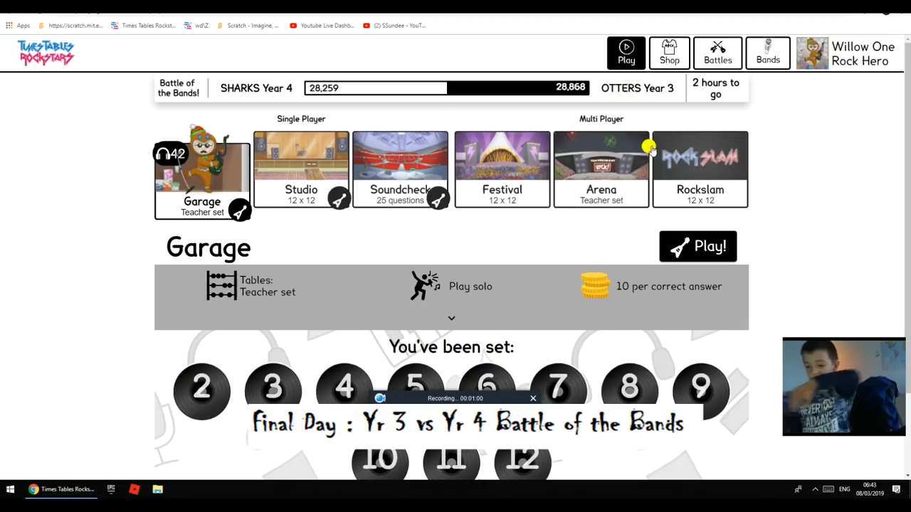
mouse_move(335, 348)
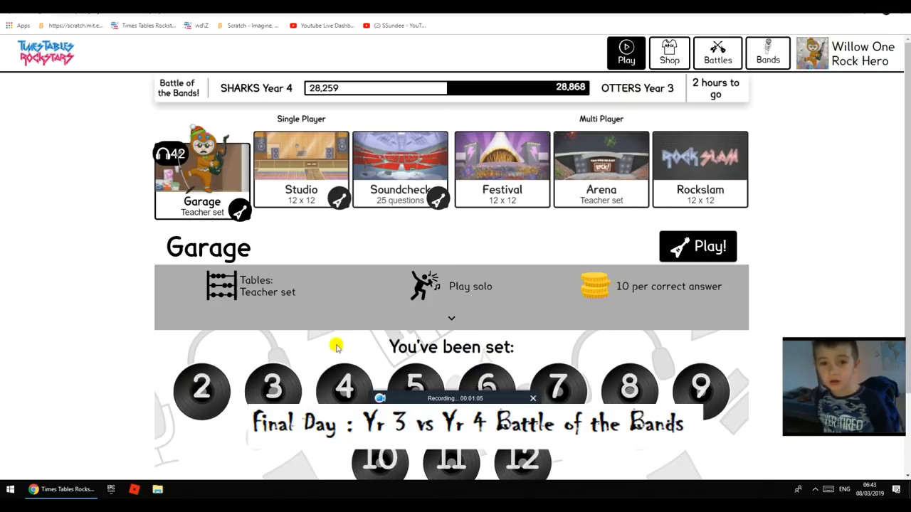
mouse_move(526, 146)
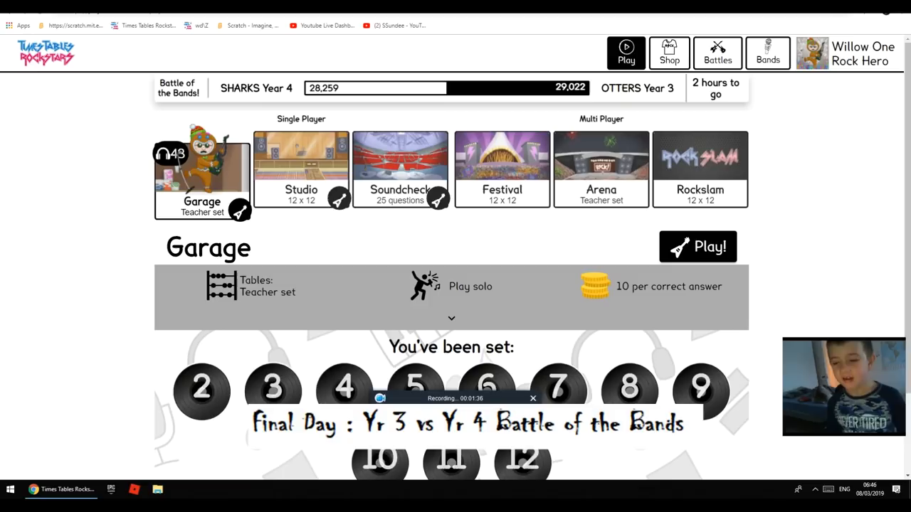
Launch Garage rounds from the panel, raising the Garage count to 45 and Battle total to 29,190
click(669, 52)
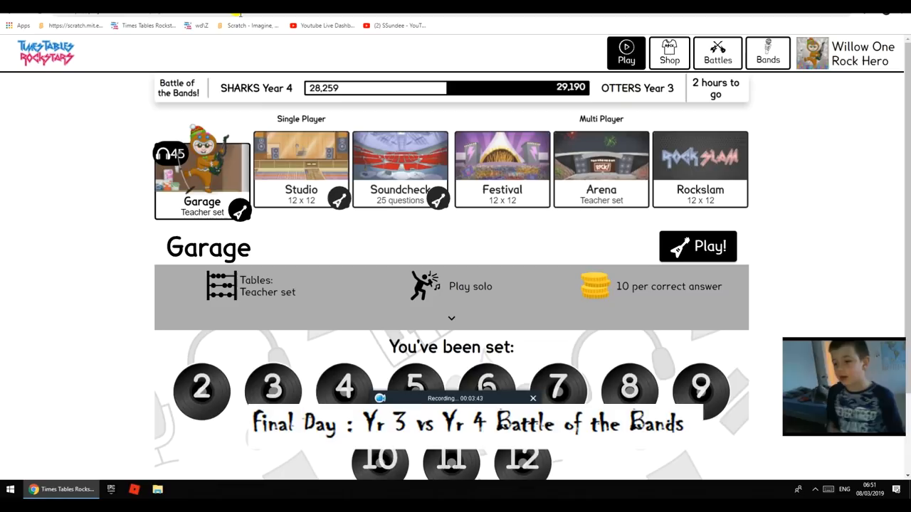
mouse_move(297, 190)
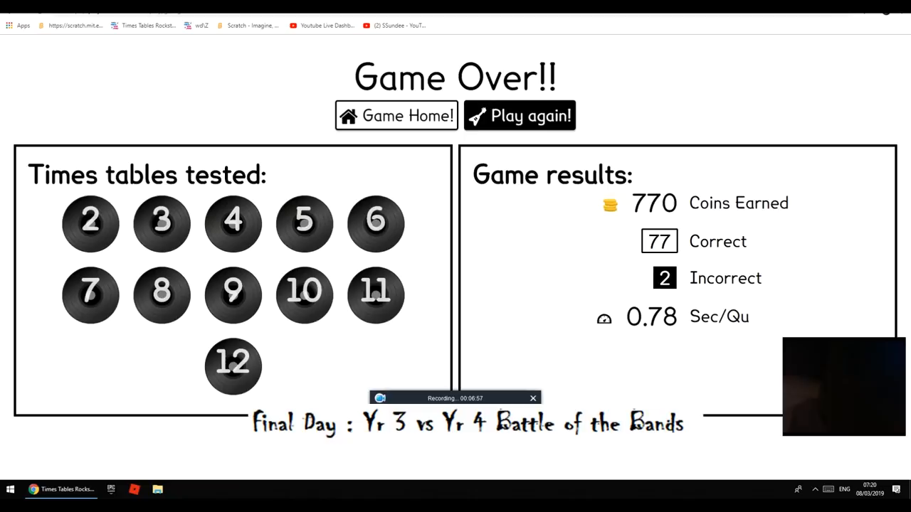
Leave the 770-coin, 77-correct results screen via Game Home, showing Battle totals 28,977 and 32,142
click(397, 115)
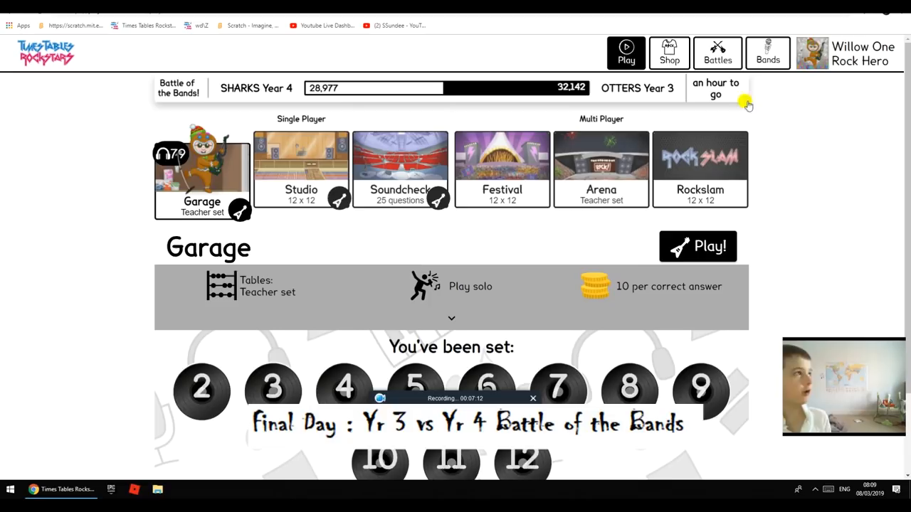